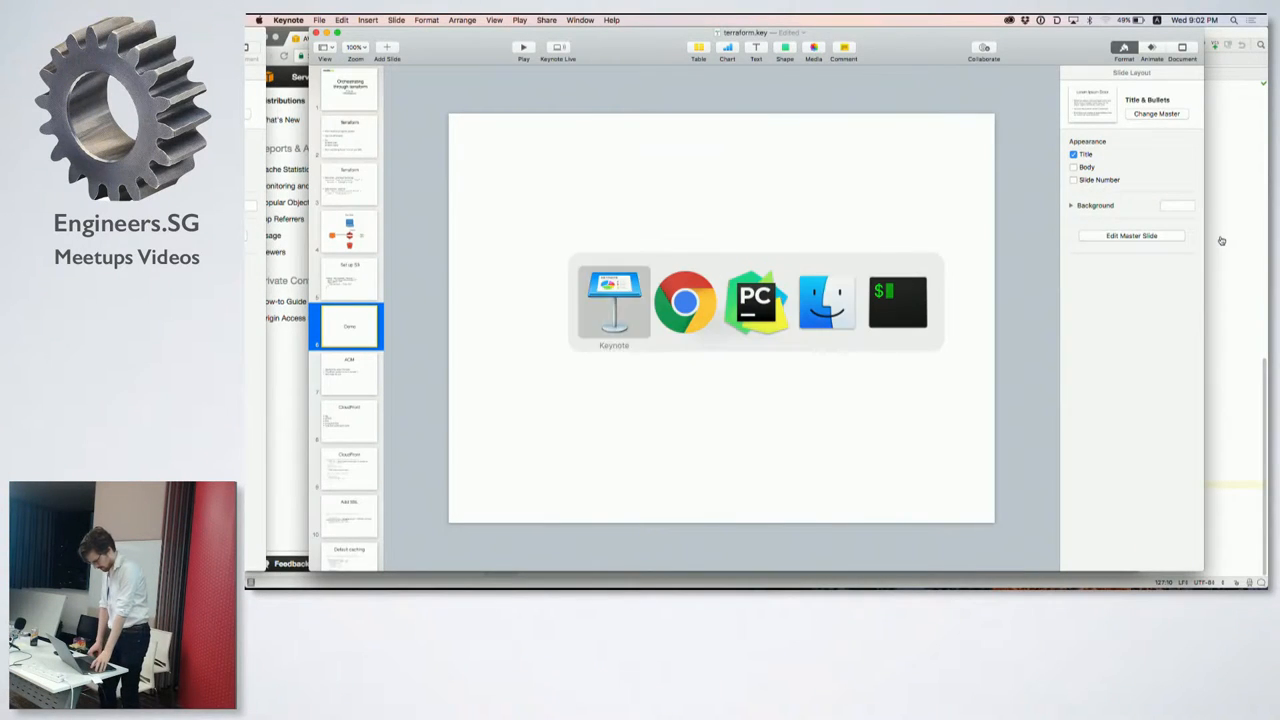
# Switch from the Keynote slides to the iTerm2 terminal with the earlier Terraform plan output.
pyautogui.click(896, 302)
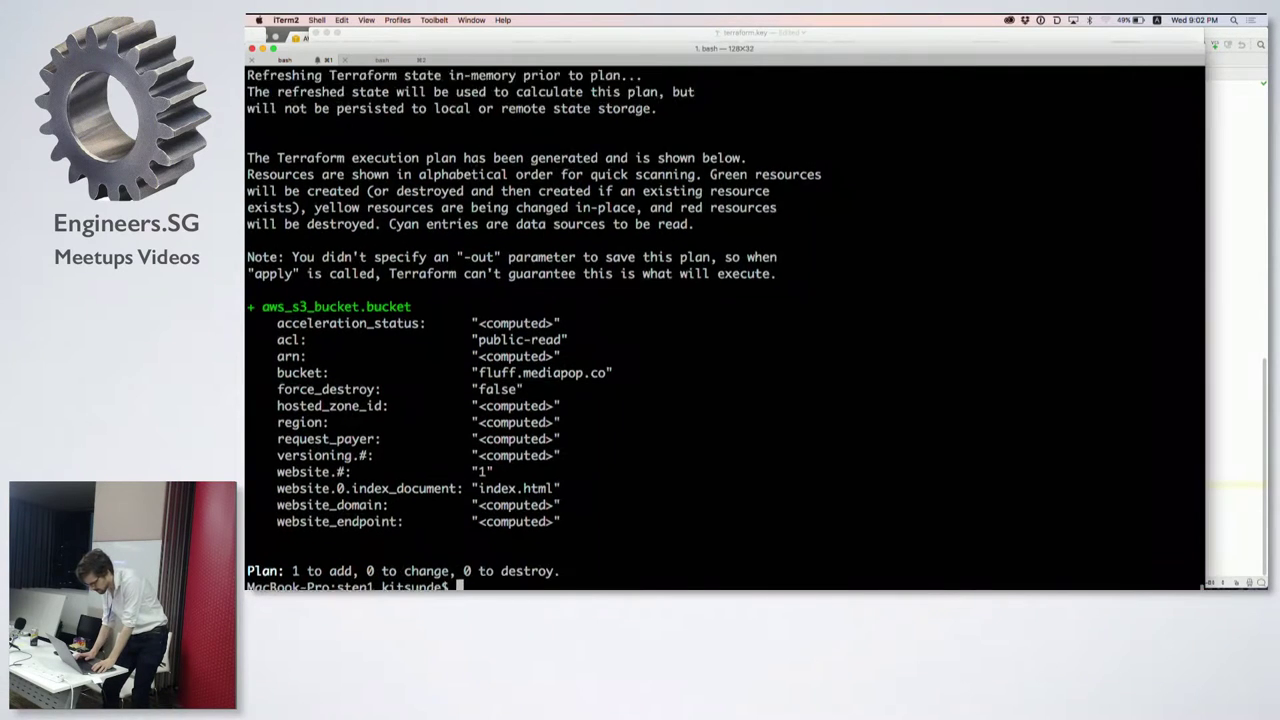
# List the step1 folder, print terraform.tf's provider and S3 bucket config, and stage terraform plan.
pyautogui.write('ls -l')
pyautogui.write('cat tr')
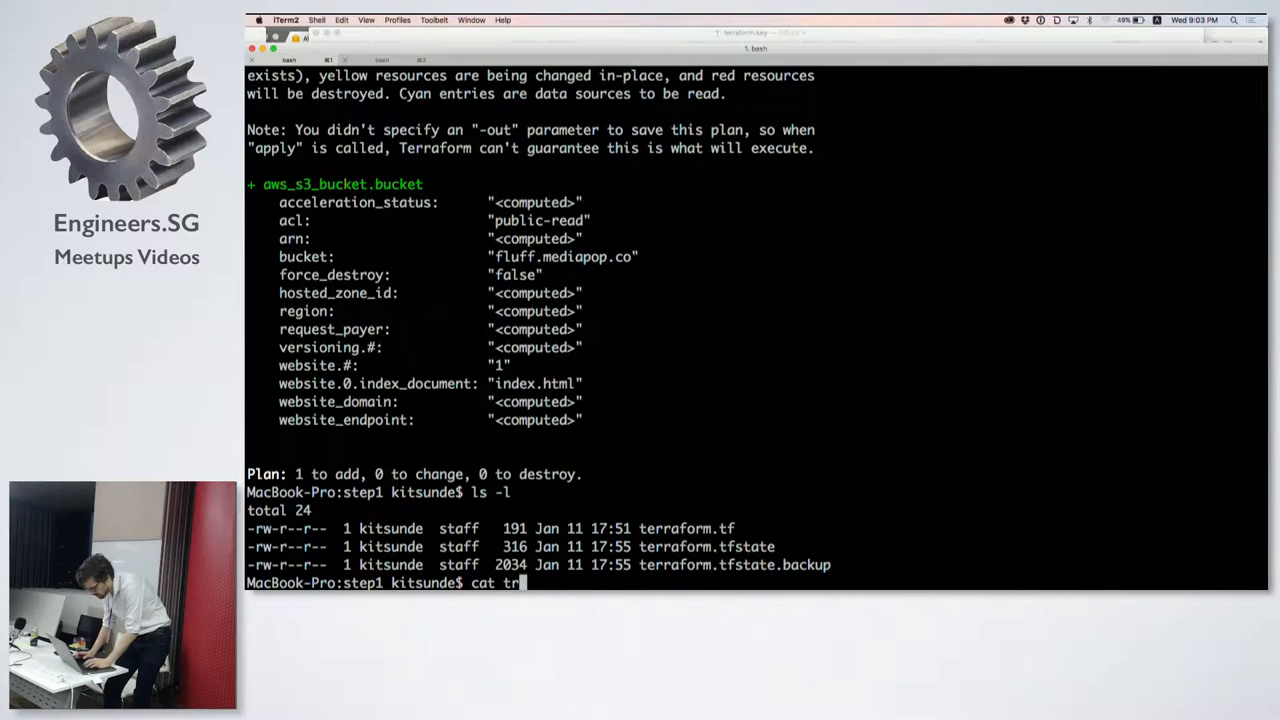
pyautogui.press('Return')
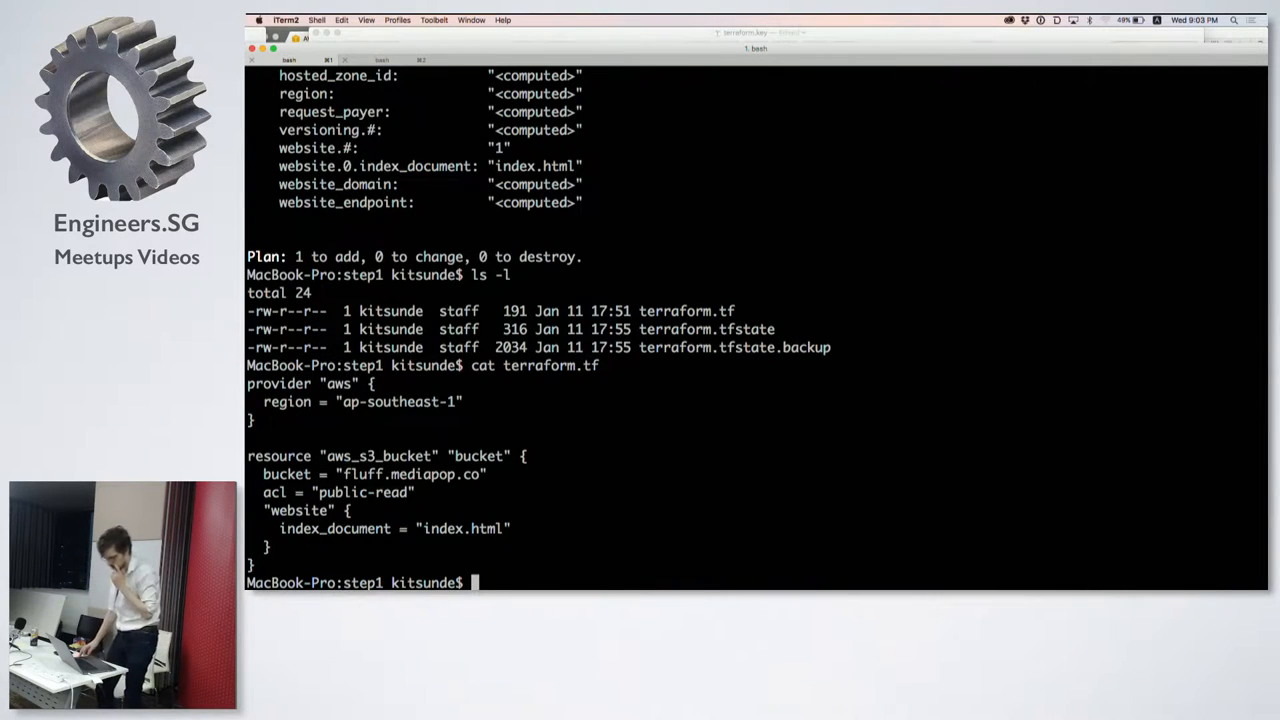
pyautogui.write('terrpr, p[l')
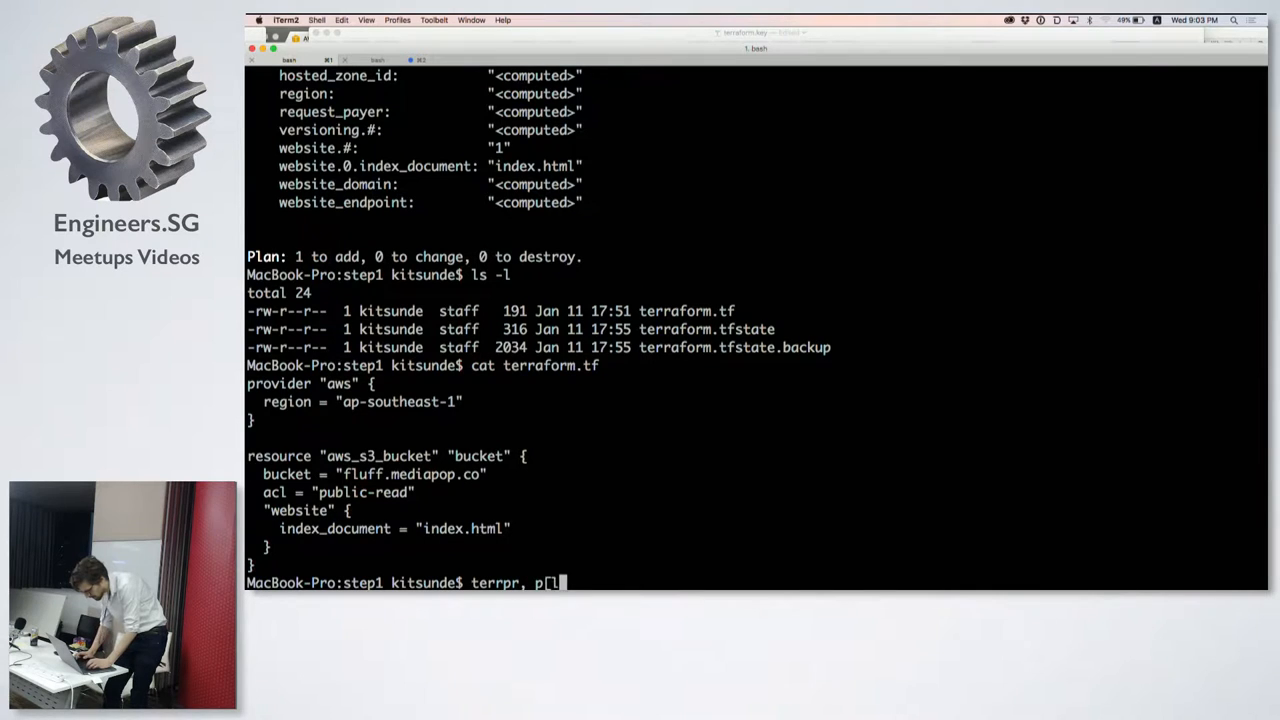
pyautogui.write('terraform')
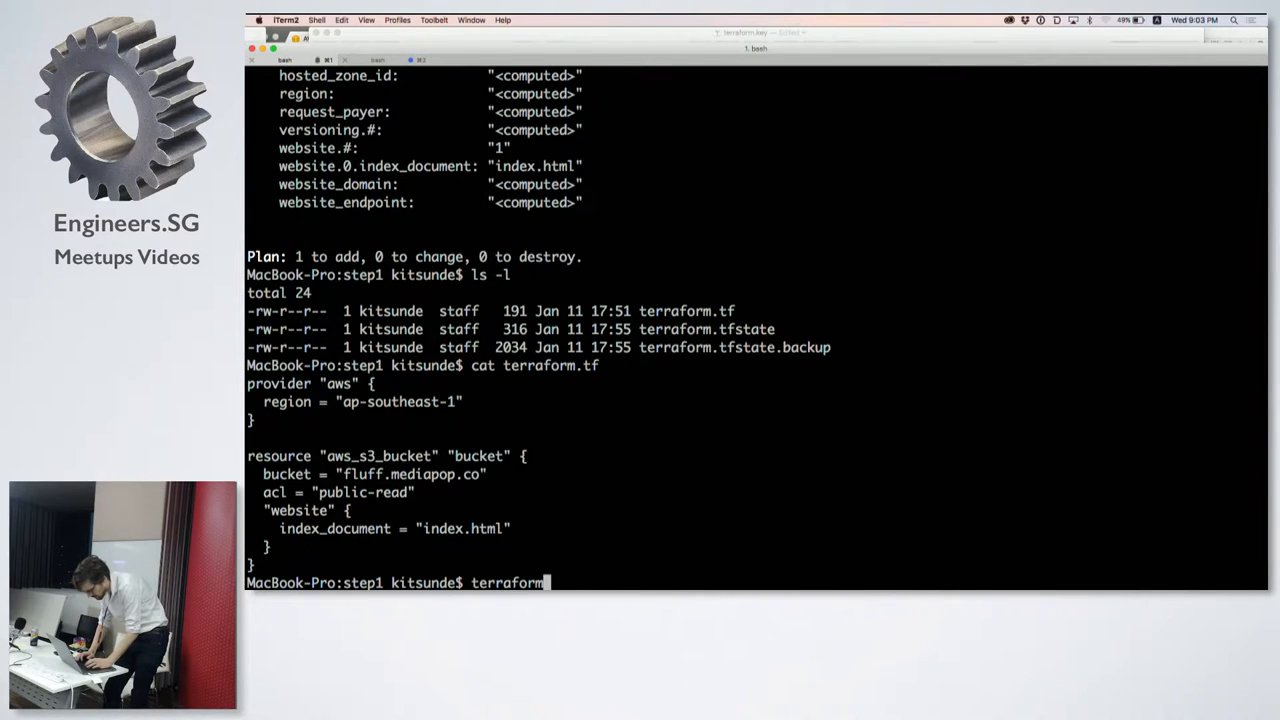
pyautogui.write('plan')
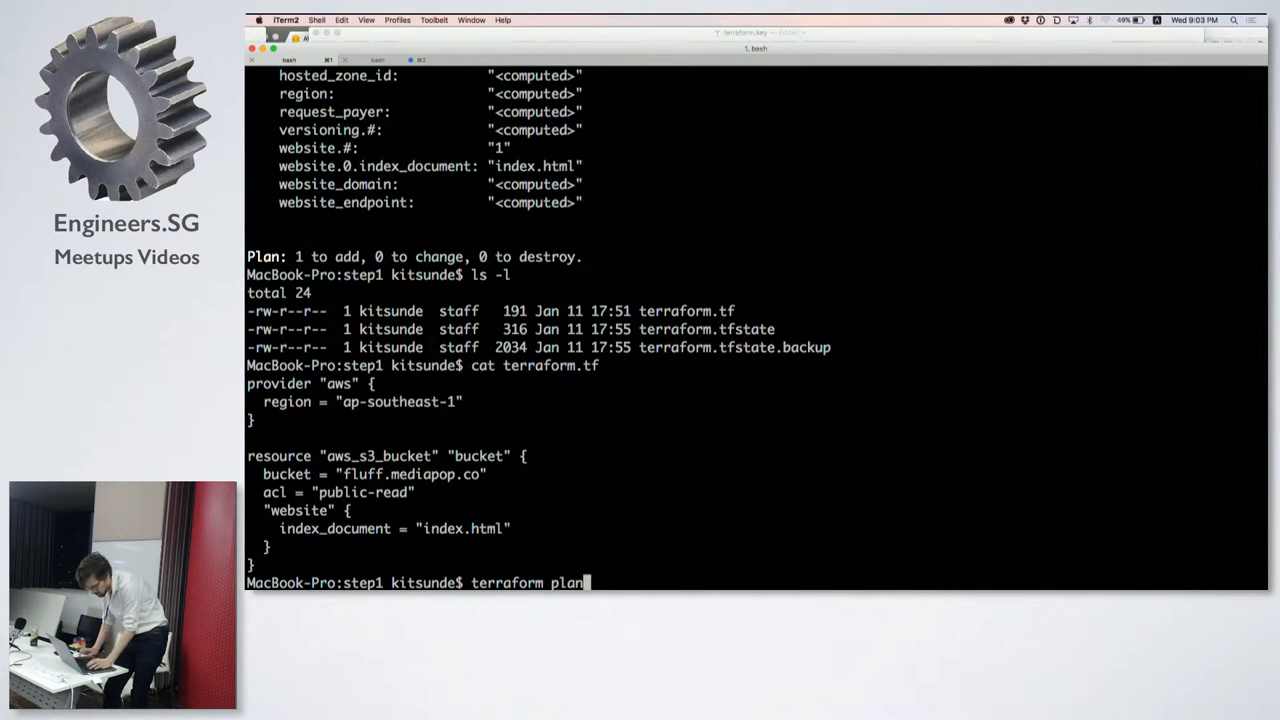
# Run terraform plan showing one S3 bucket to add, then stage terraform apply without running it.
pyautogui.press('return')
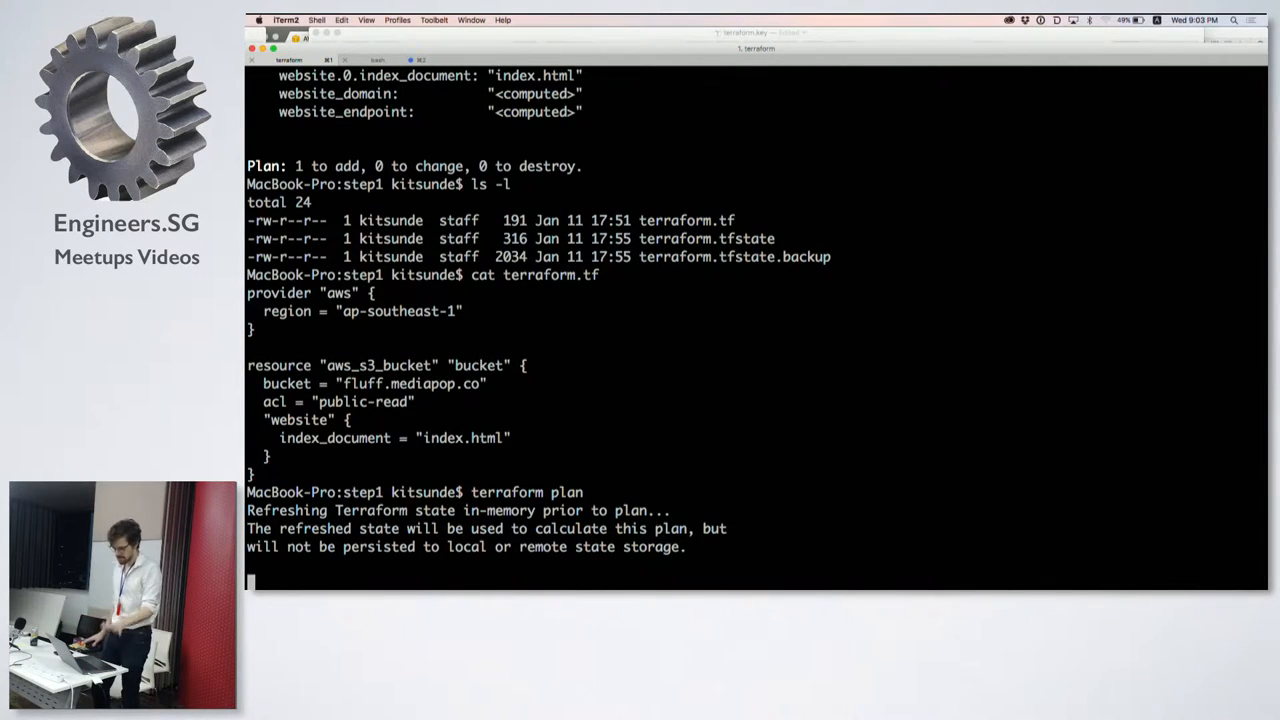
pyautogui.scroll(3)
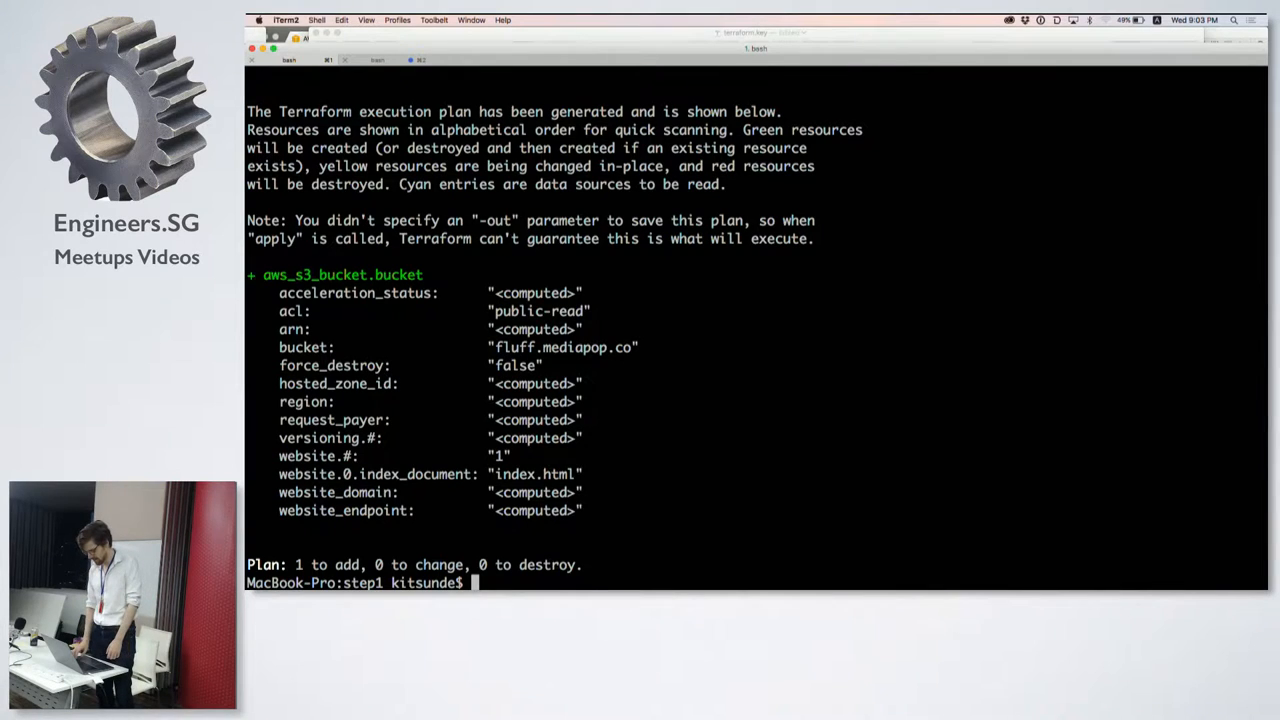
pyautogui.write('terraform')
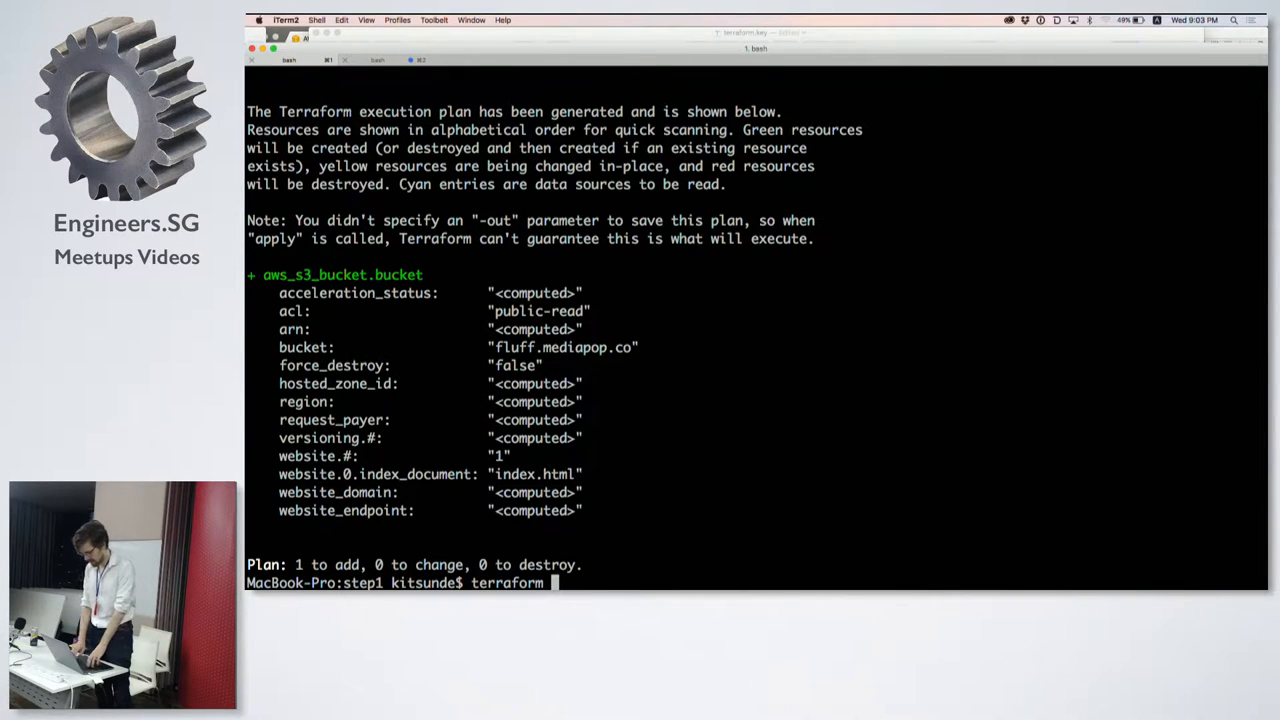
pyautogui.write('apply')
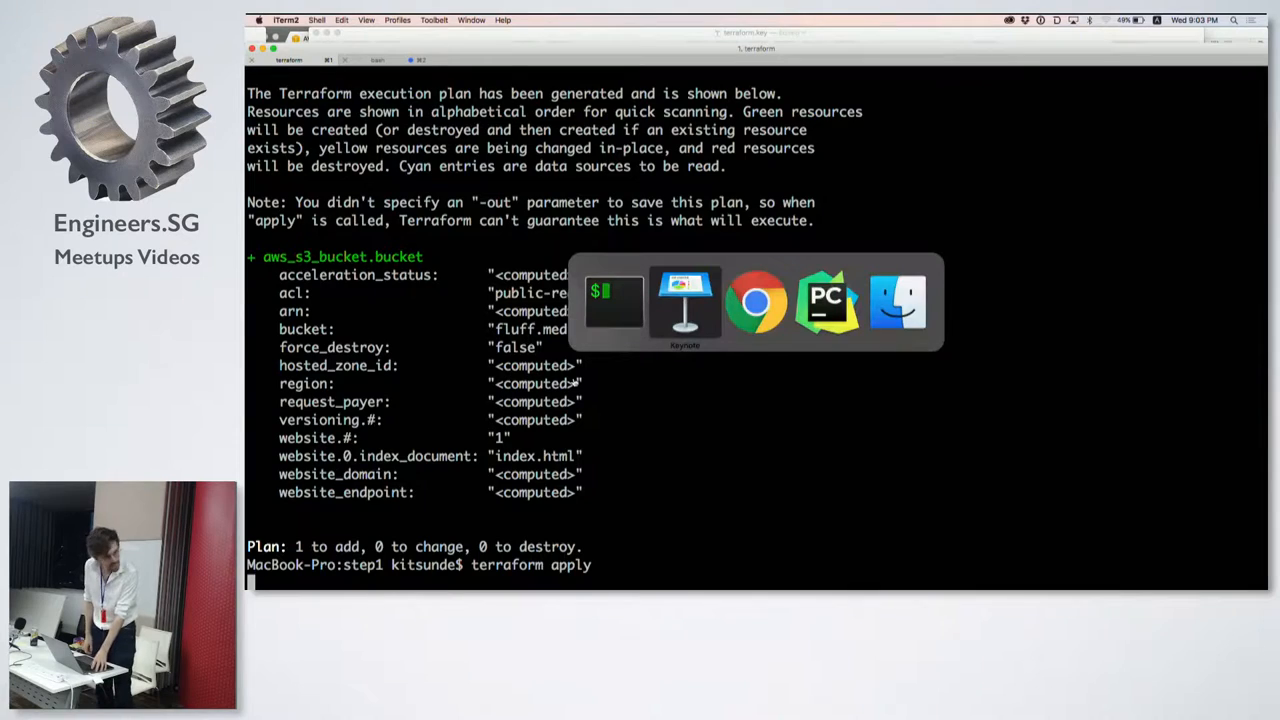
# Bring Keynote back to the front on the Demo slide.
pyautogui.click(684, 302)
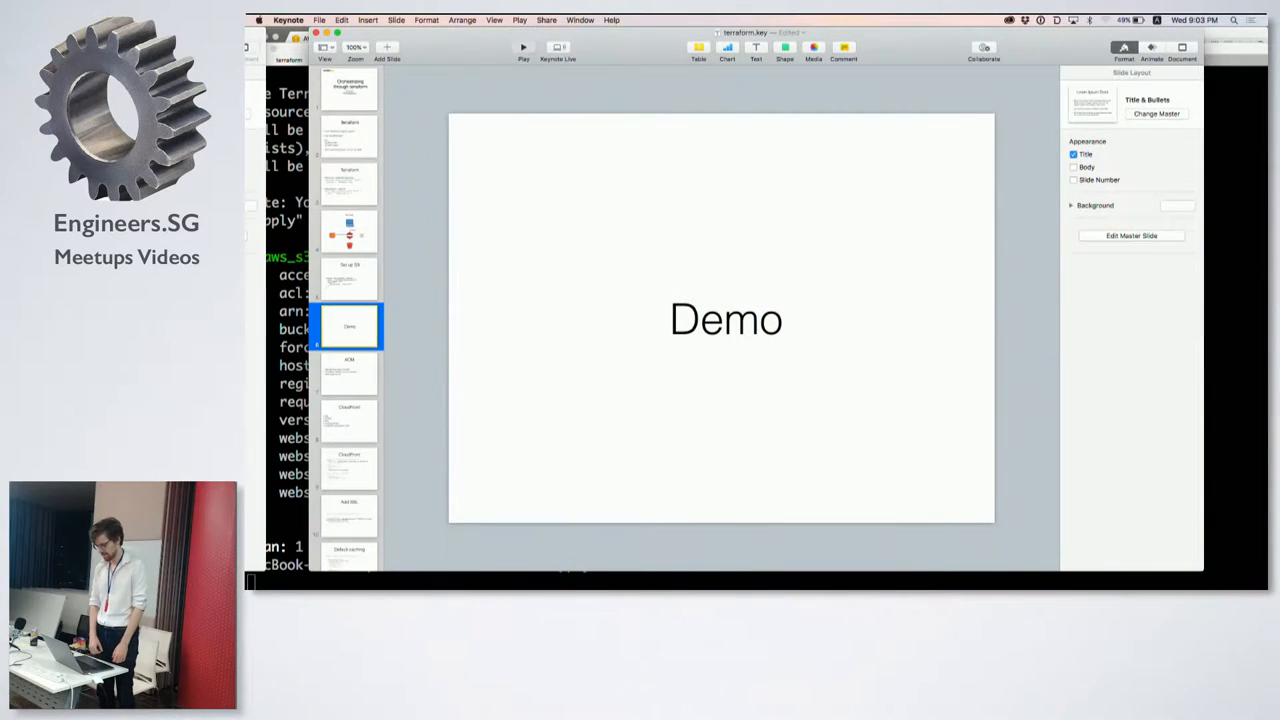
pyautogui.click(524, 48)
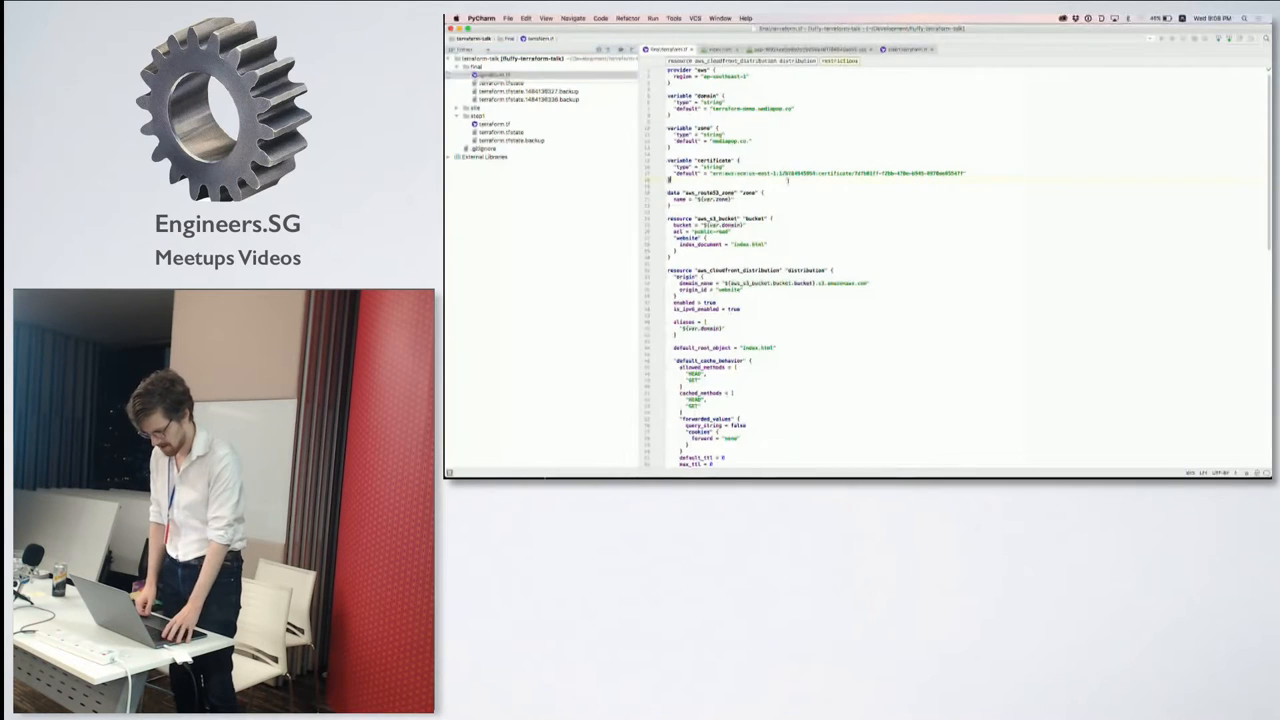
# Expand the Terraform file and point out the certificate variable and Route 53 zone data blocks.
pyautogui.click(496, 76)
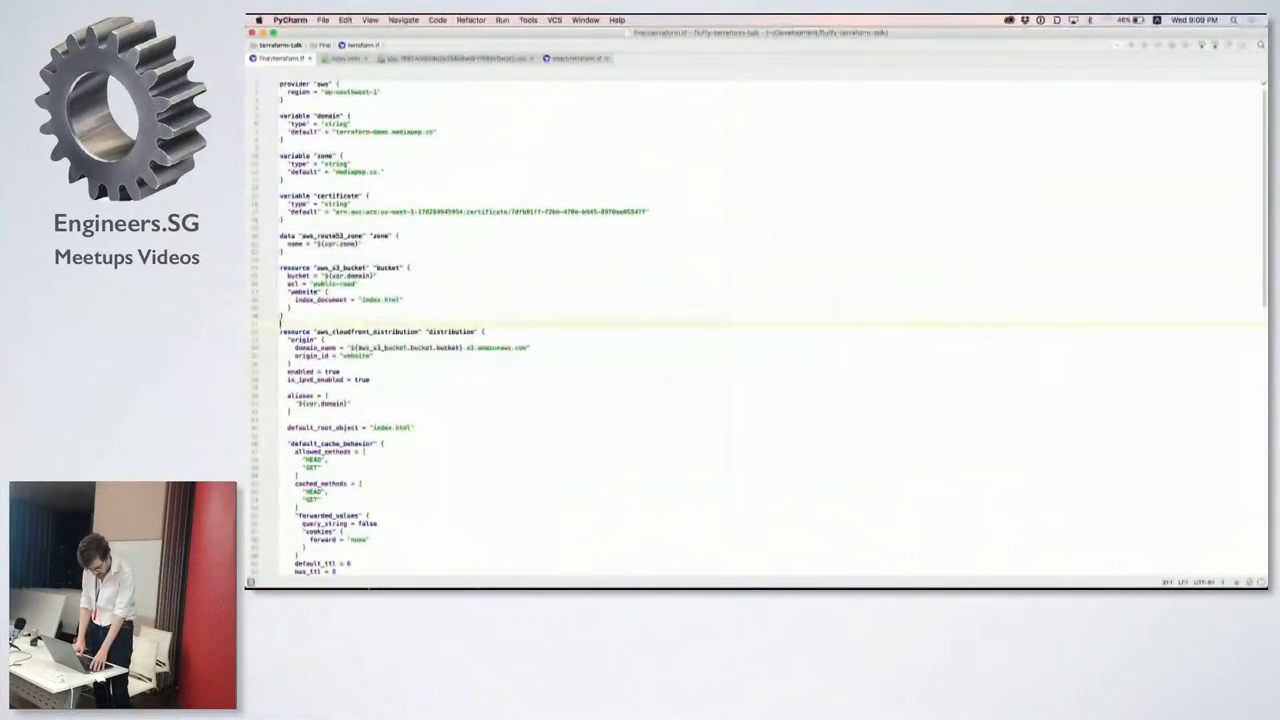
pyautogui.scroll(-3)
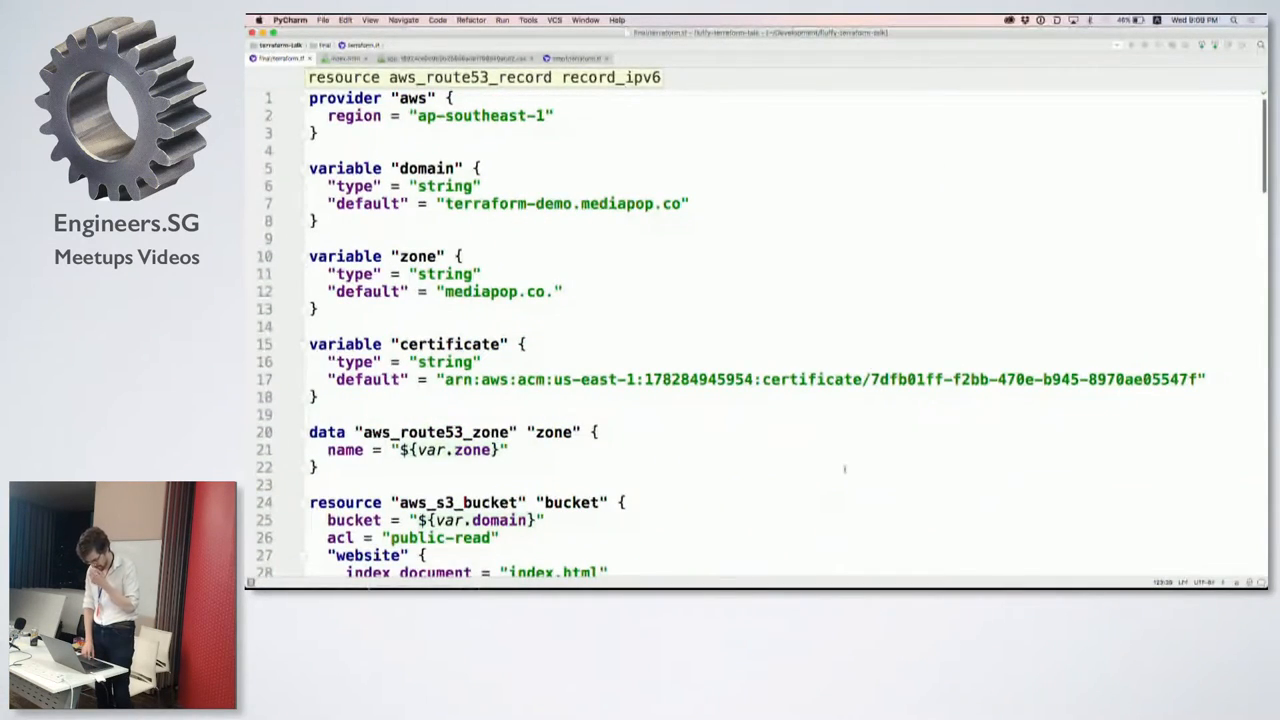
pyautogui.click(316, 308)
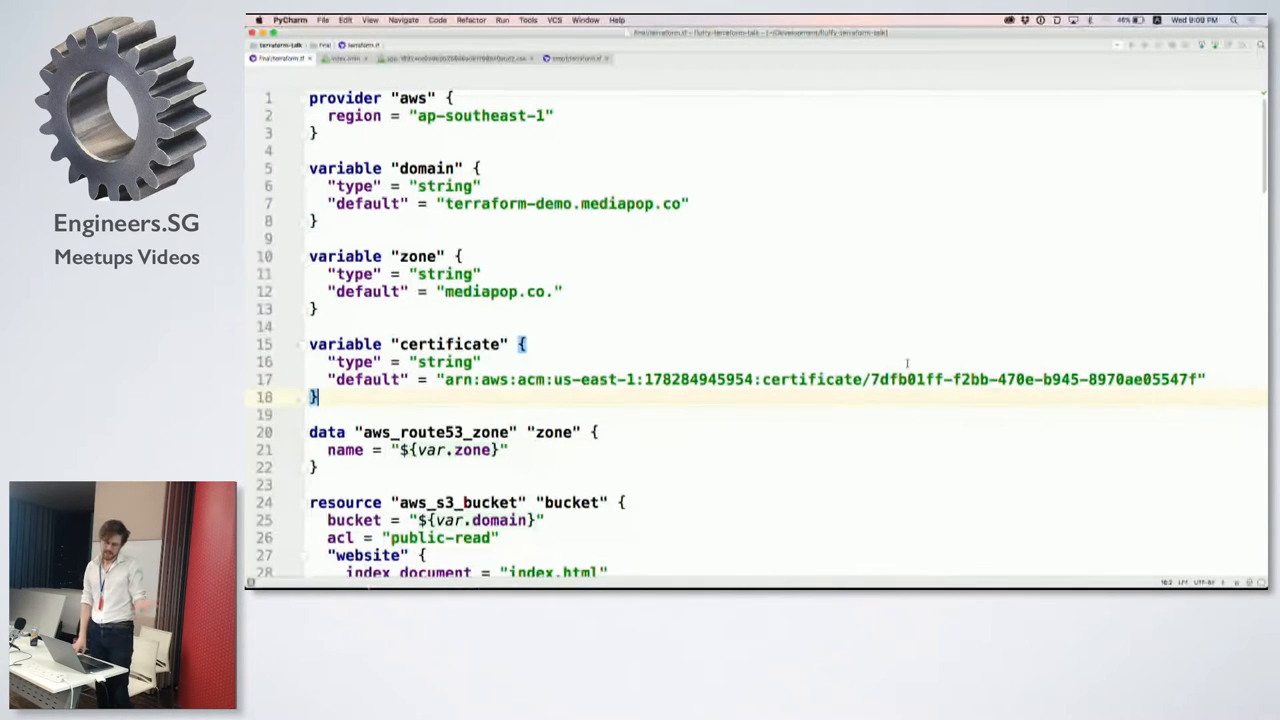
pyautogui.click(316, 468)
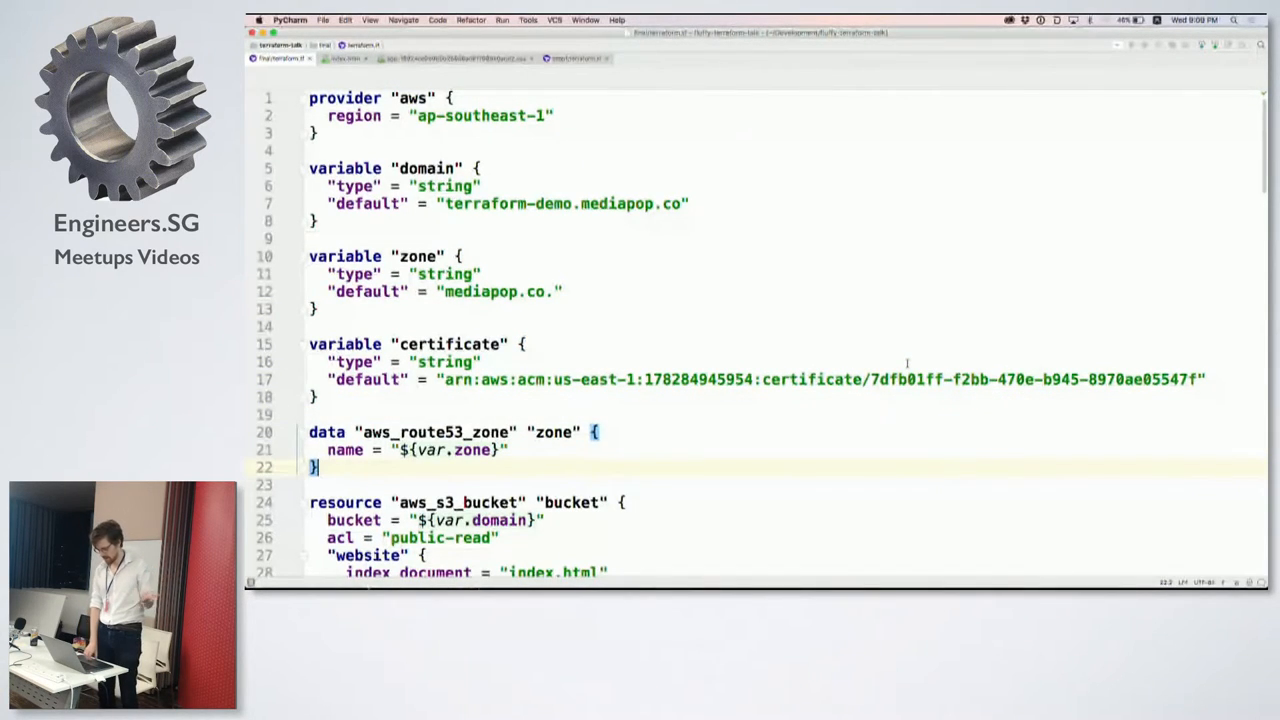
# Scroll through the file and return to the top at the domain variable definition.
pyautogui.scroll(-3)
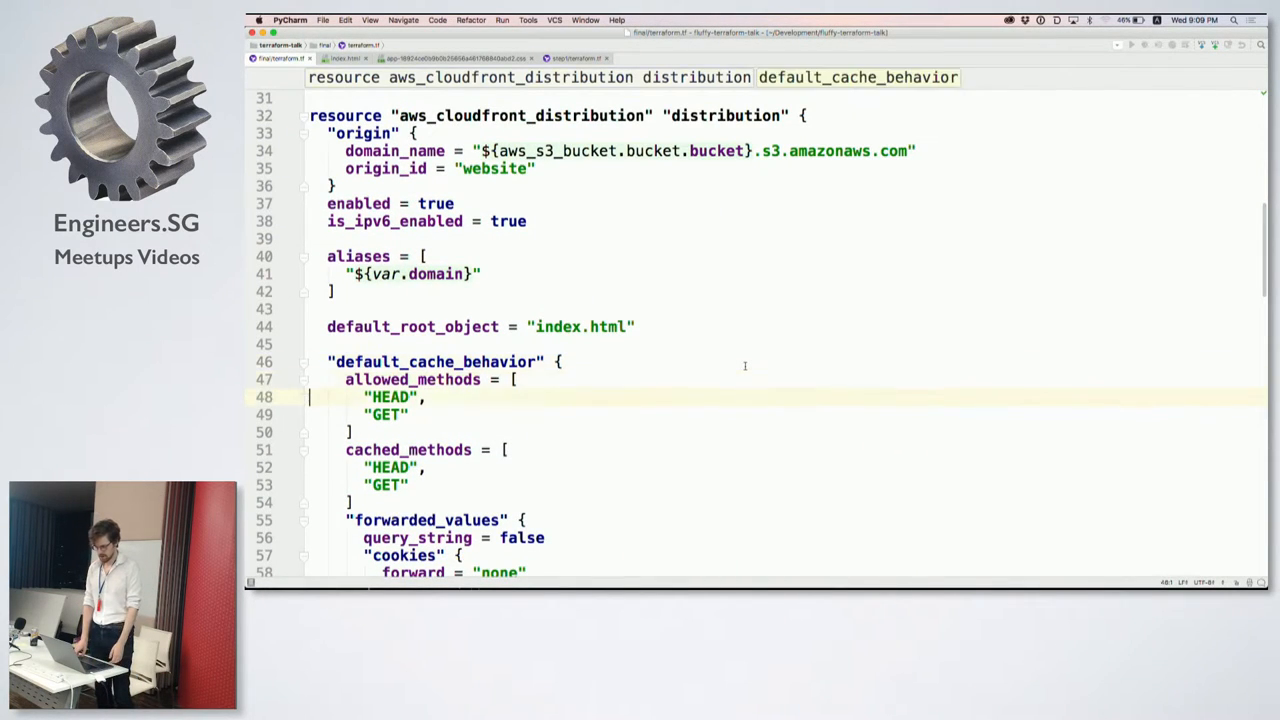
pyautogui.scroll(-3)
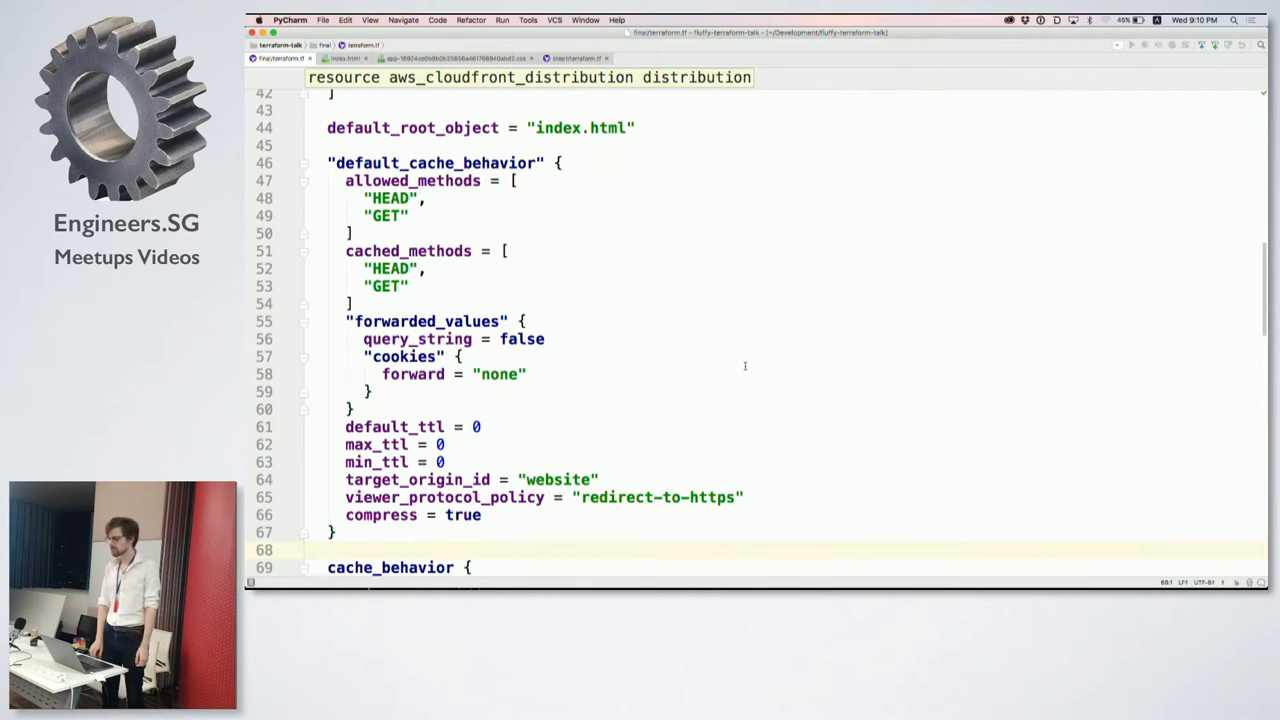
pyautogui.scroll(3)
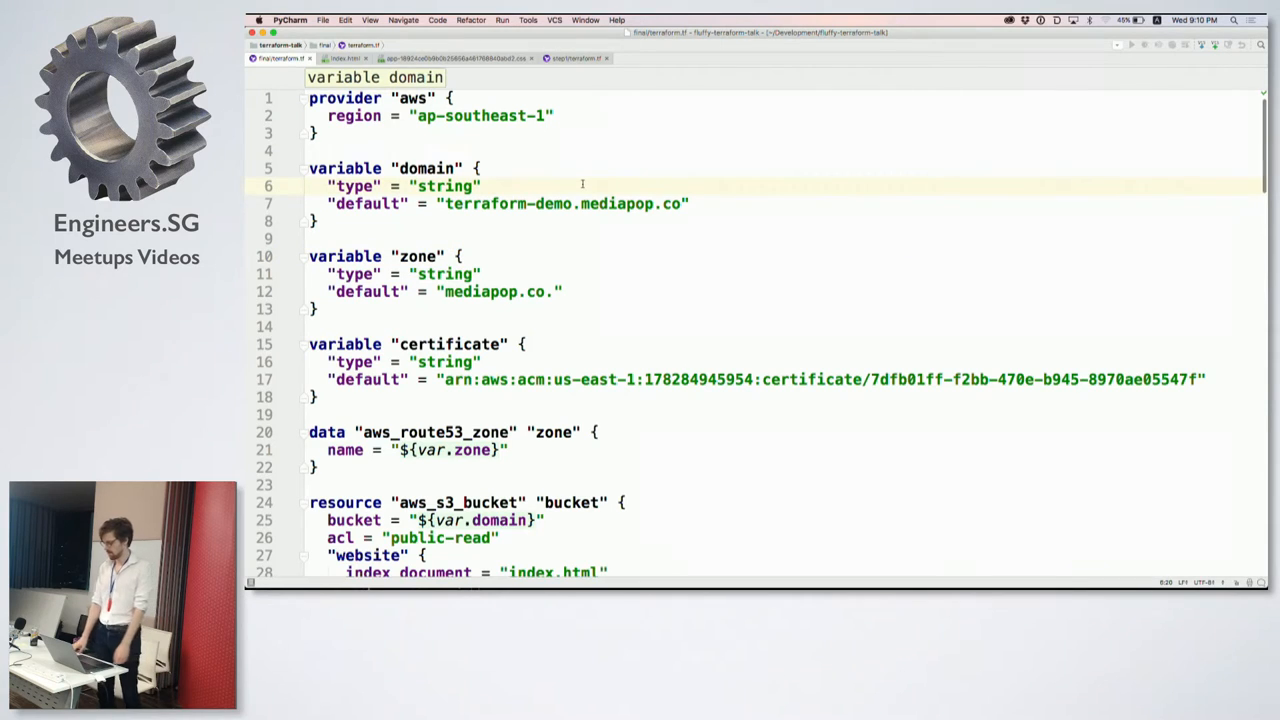
pyautogui.click(478, 168)
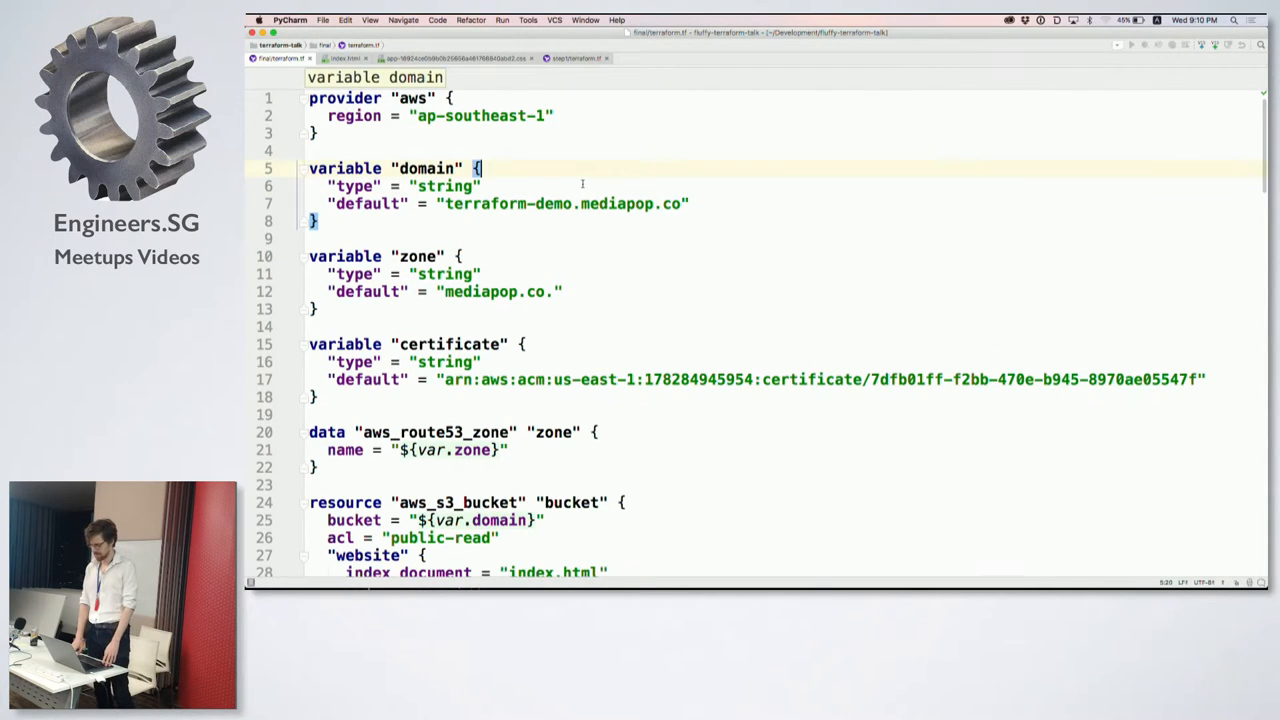